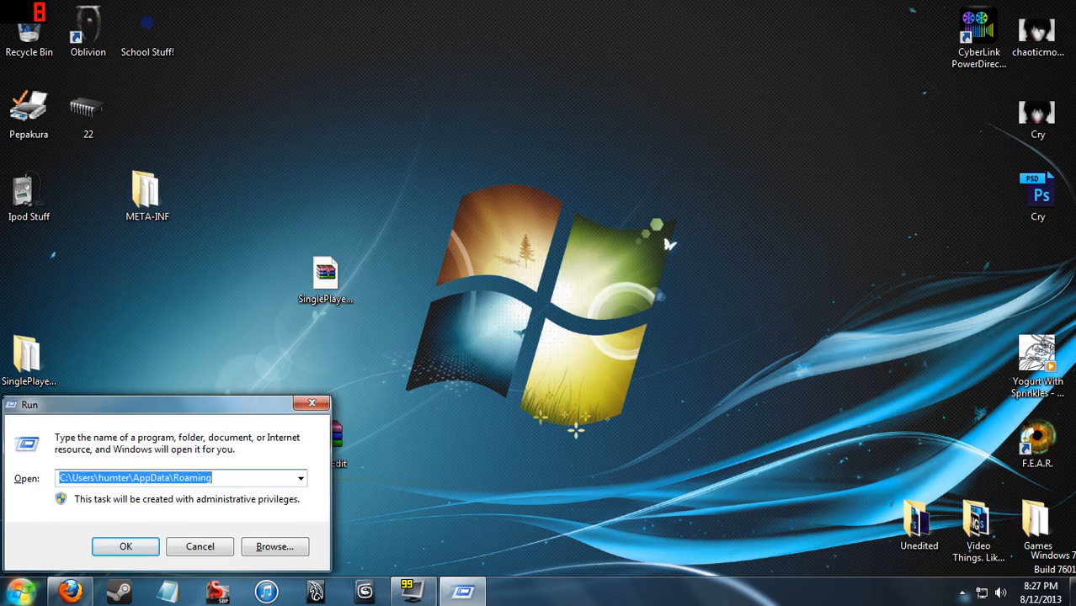
Navigate from Roaming into .minecraft\versions\1.6.2Usual, revealing the 1.6.2Usual archive and 1.6.2Usual.json.
{"action": "left_click", "coordinate": [125, 545]}
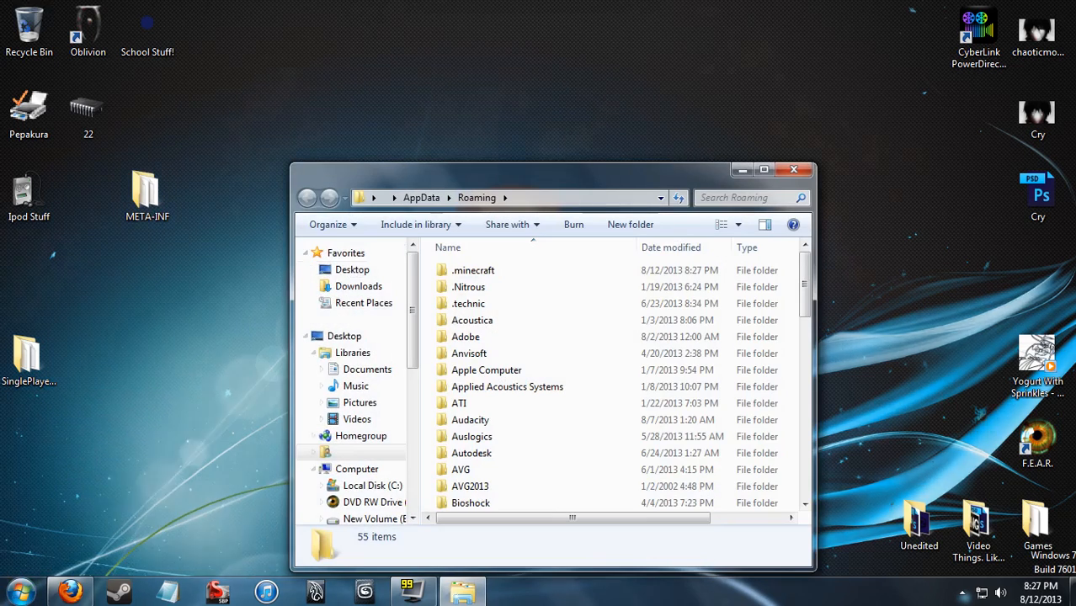
{"action": "double_click", "coordinate": [473, 270]}
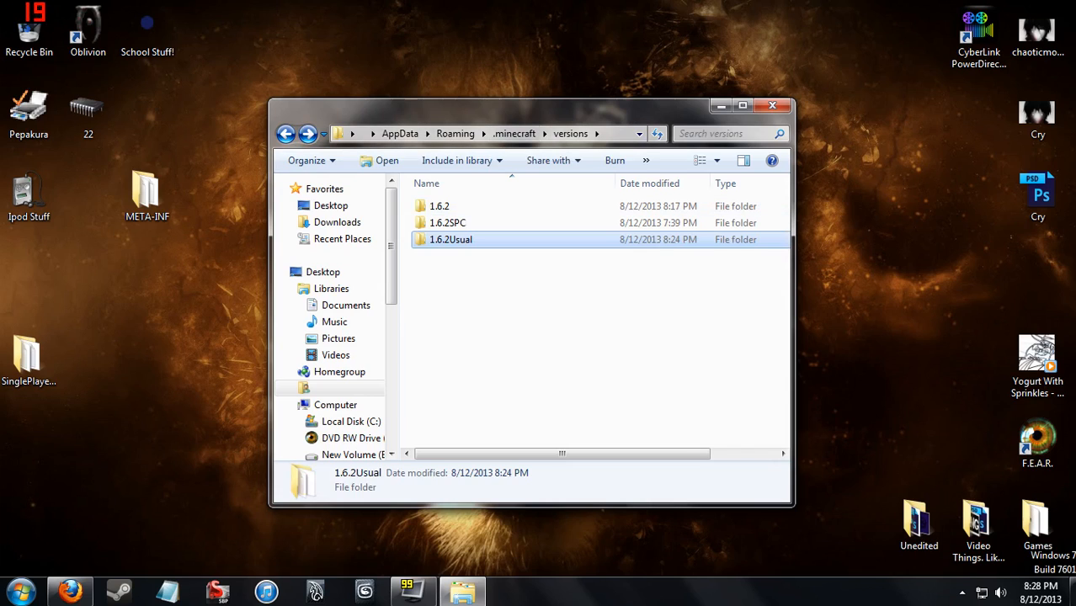
{"action": "double_click", "coordinate": [452, 239]}
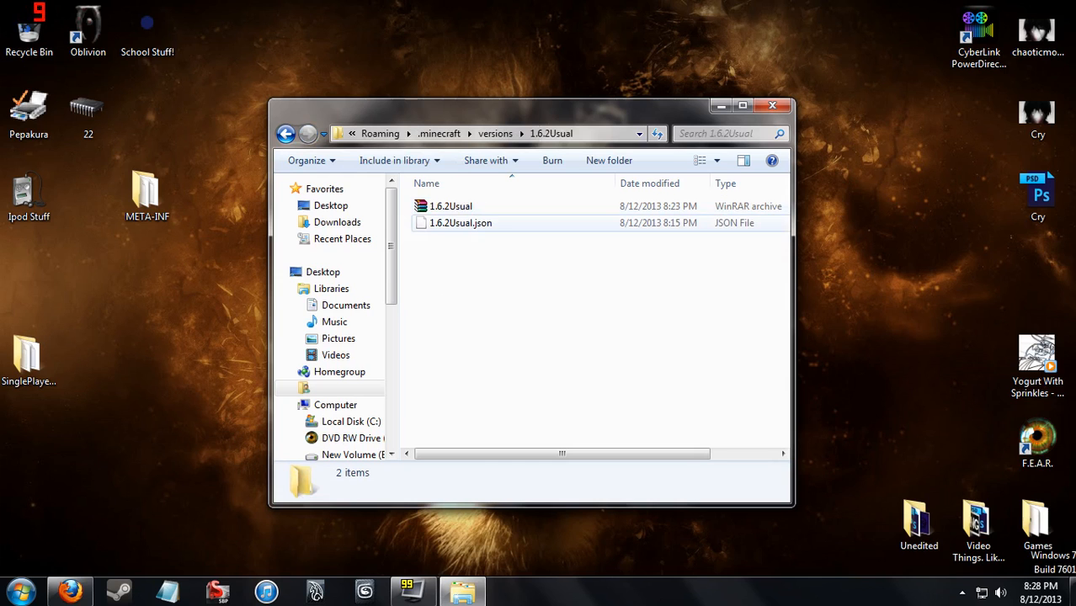
View 1.6.2Usual.json in Notepad, confirm its id value reads 1.6.2Usual, and close it.
{"action": "double_click", "coordinate": [462, 222]}
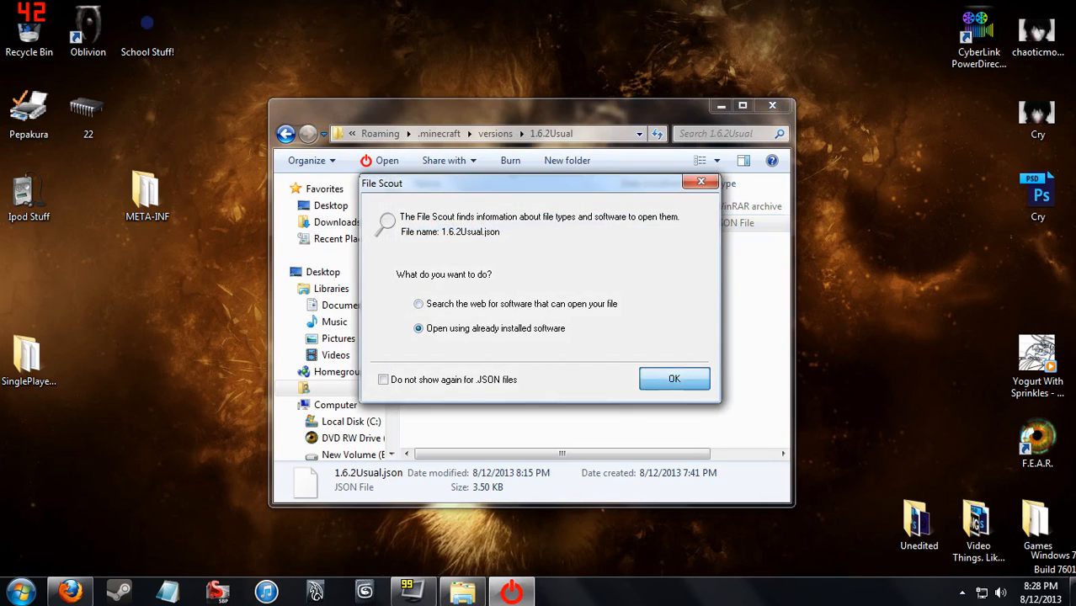
{"action": "left_click", "coordinate": [674, 379]}
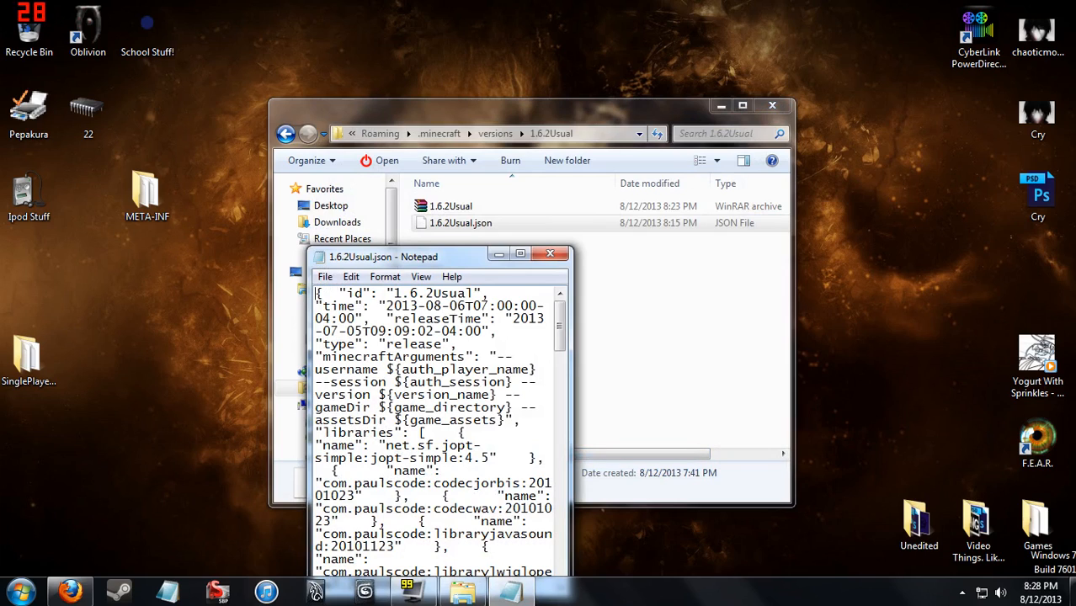
{"action": "double_click", "coordinate": [431, 293]}
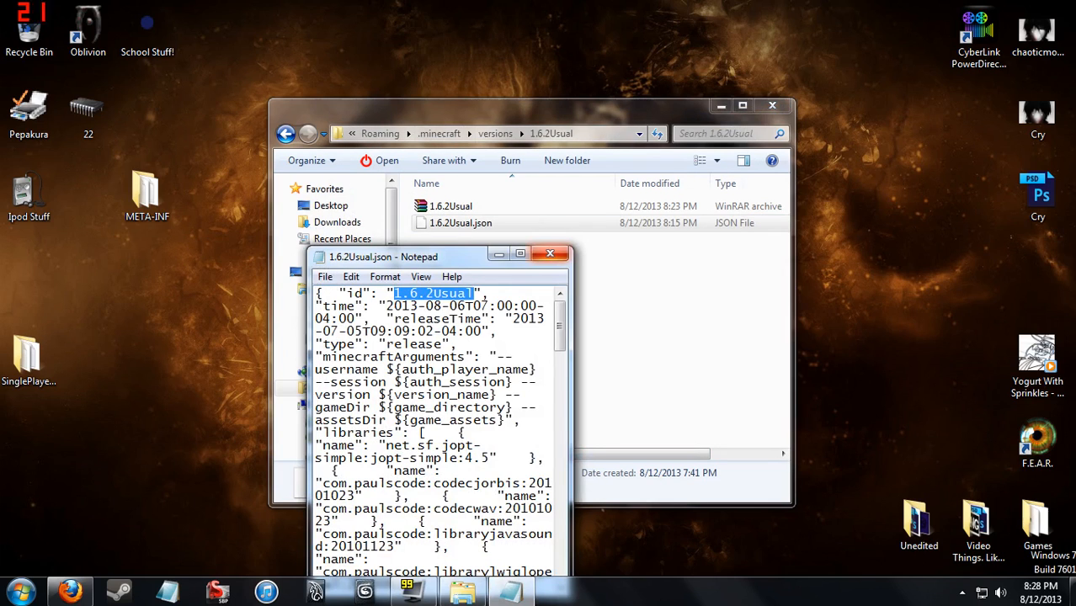
{"action": "left_click", "coordinate": [550, 256]}
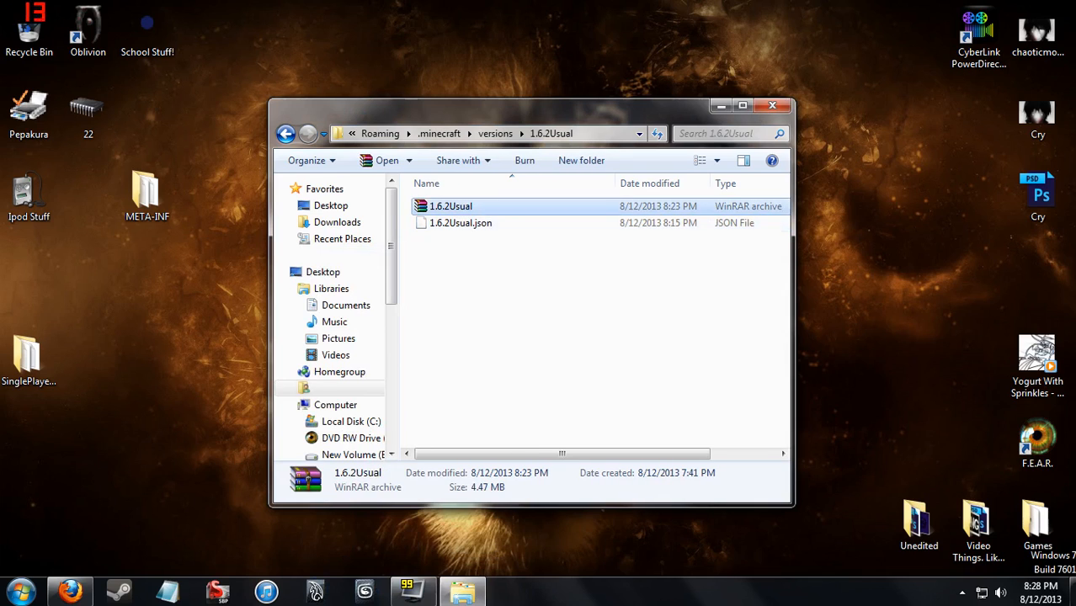
{"action": "left_click", "coordinate": [462, 222]}
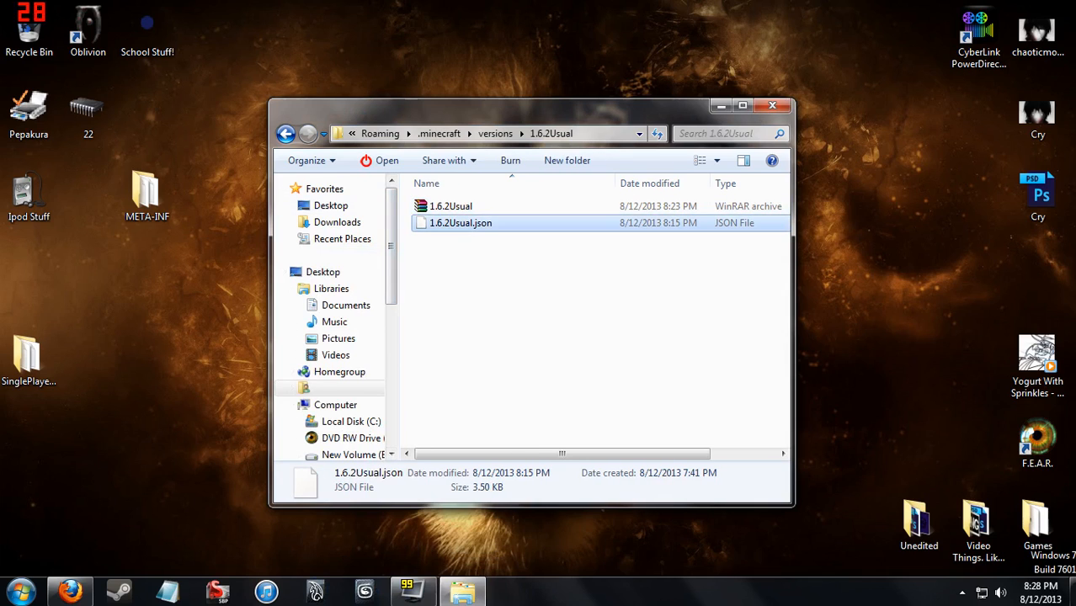
{"action": "mouse_move", "coordinate": [462, 222]}
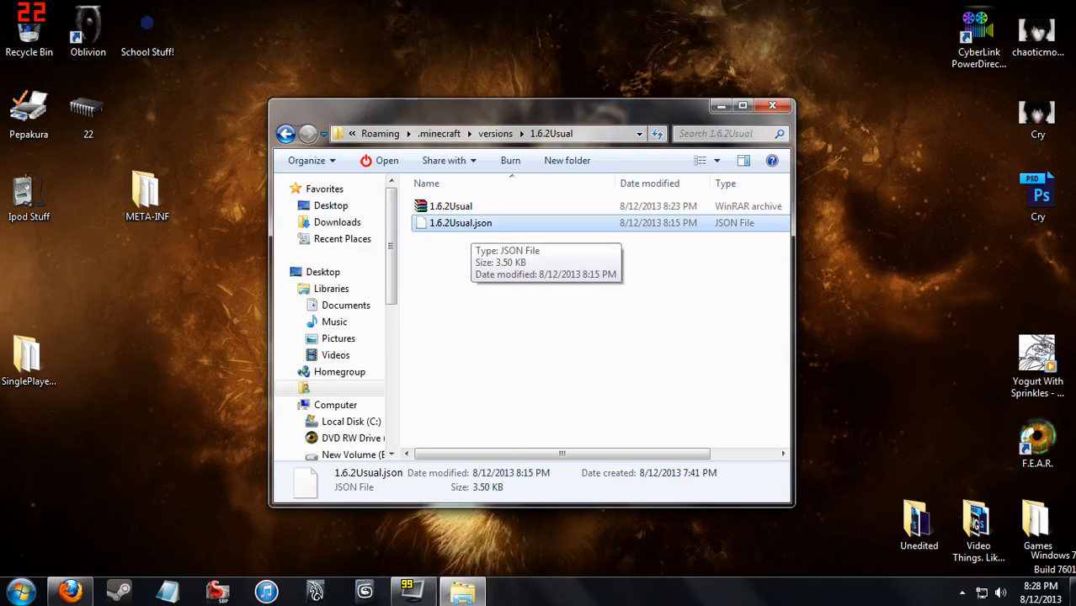